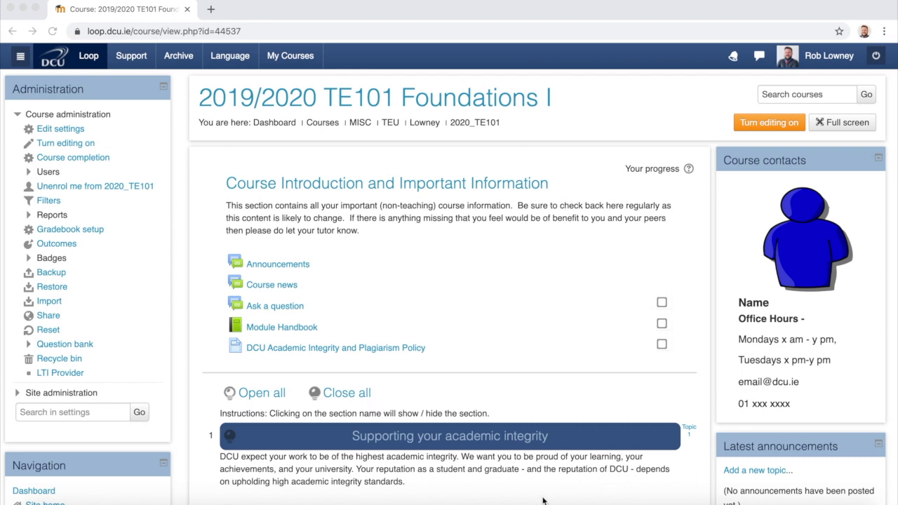
pyautogui.moveTo(769, 122)
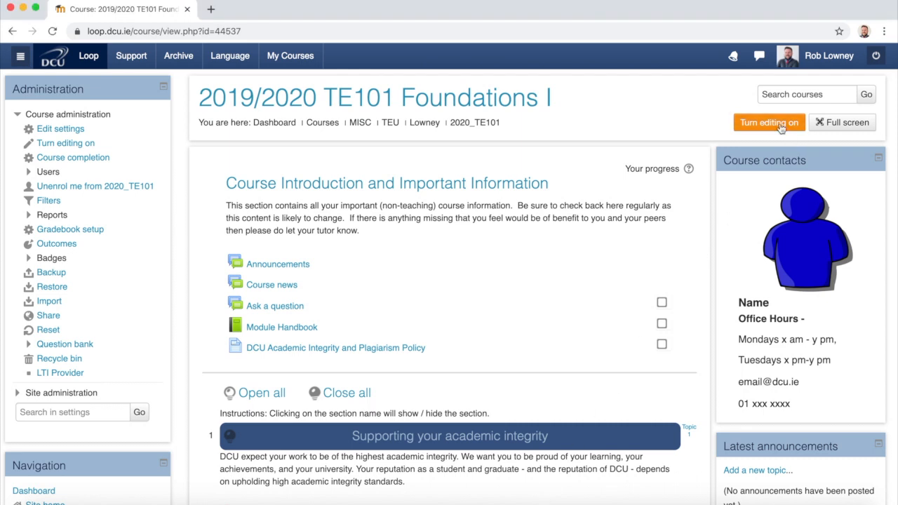
# Turn on editing for TE101 Foundations I and scroll to the Live online lectures section.
pyautogui.click(769, 122)
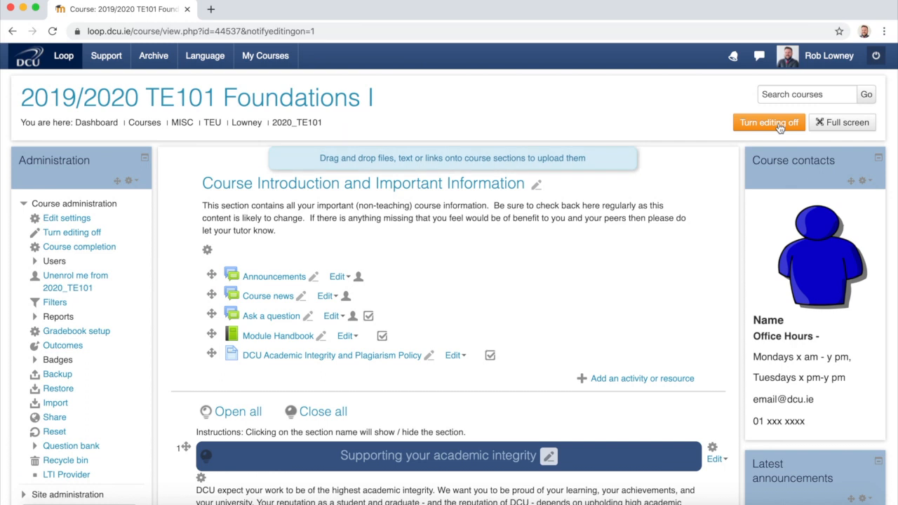
pyautogui.scroll(-3)
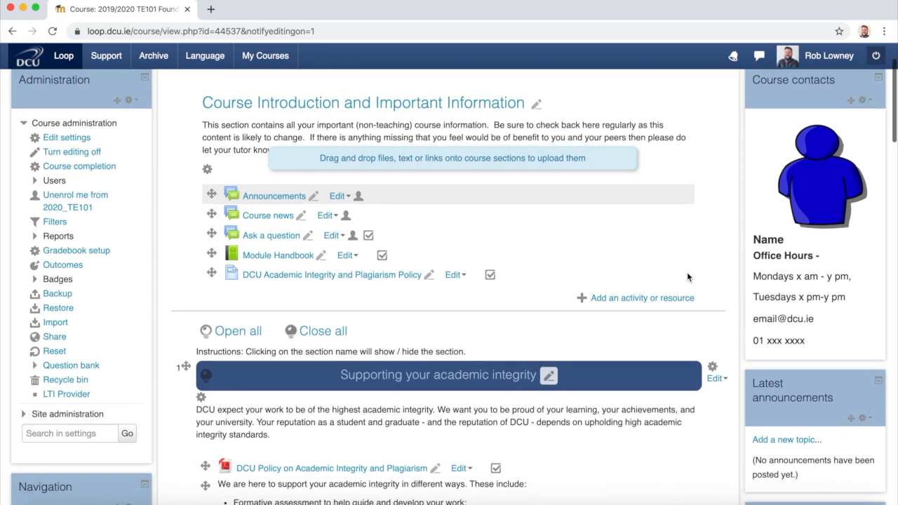
pyautogui.scroll(-3)
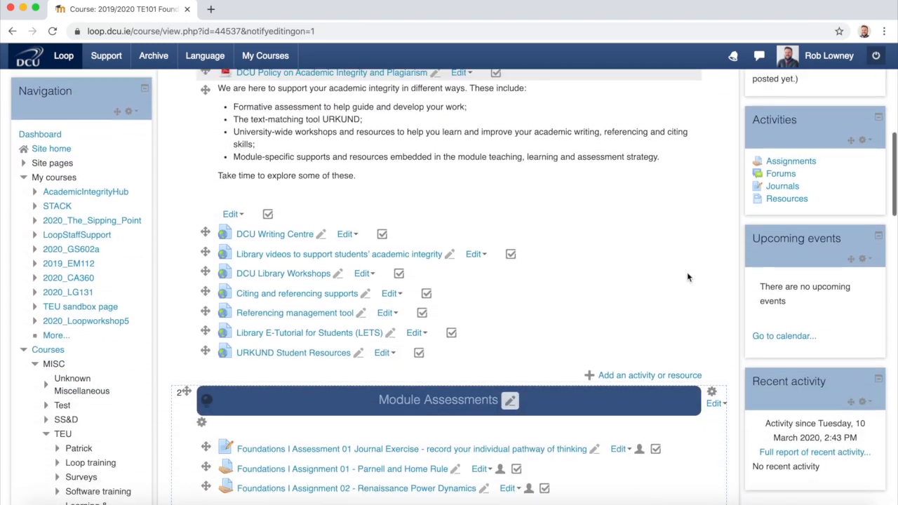
pyautogui.scroll(-3)
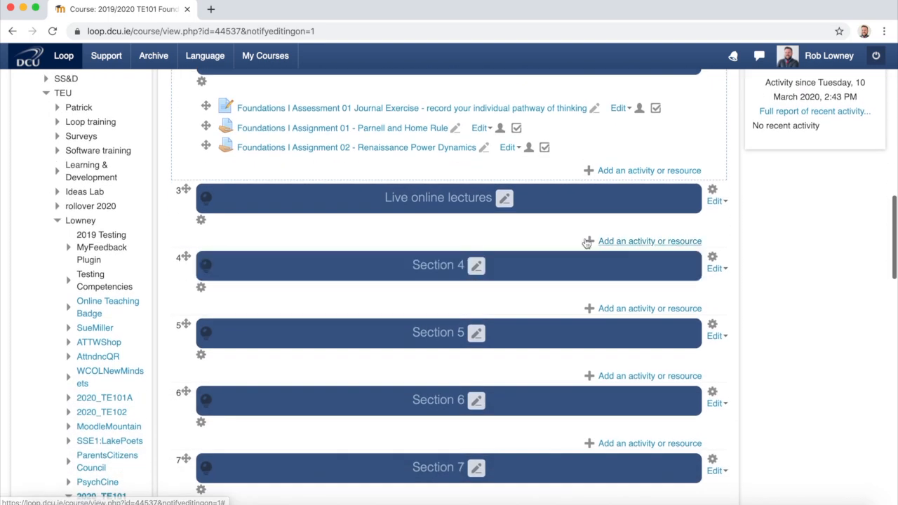
pyautogui.moveTo(485, 227)
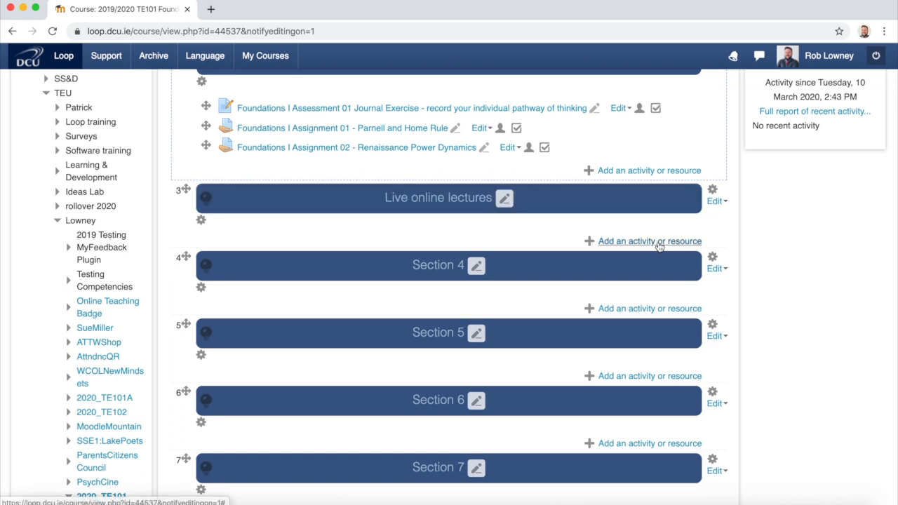
# Add an activity under Live online lectures and scroll the chooser to Zoom classroom.
pyautogui.click(649, 240)
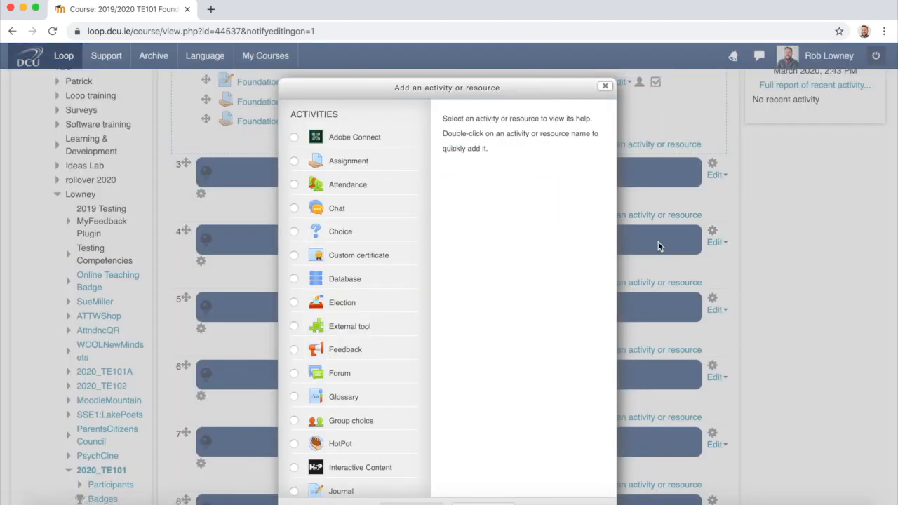
pyautogui.moveTo(556, 129)
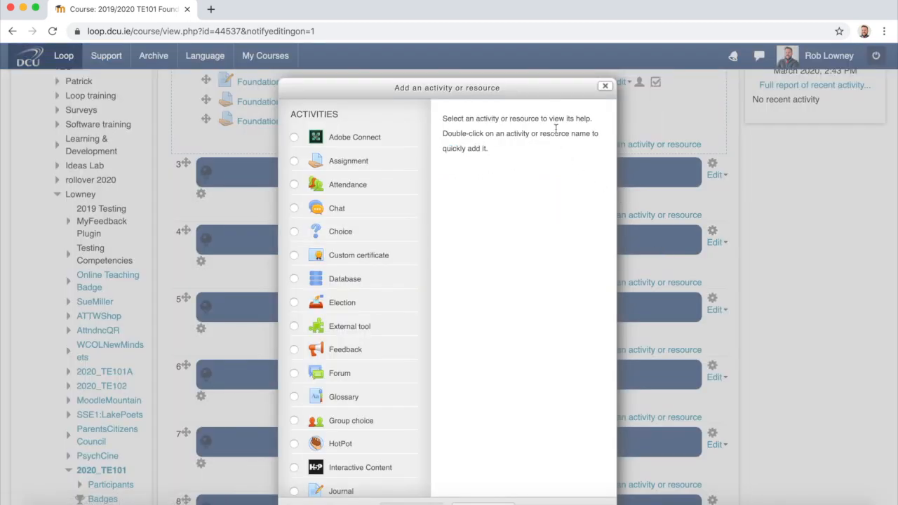
pyautogui.moveTo(520, 92)
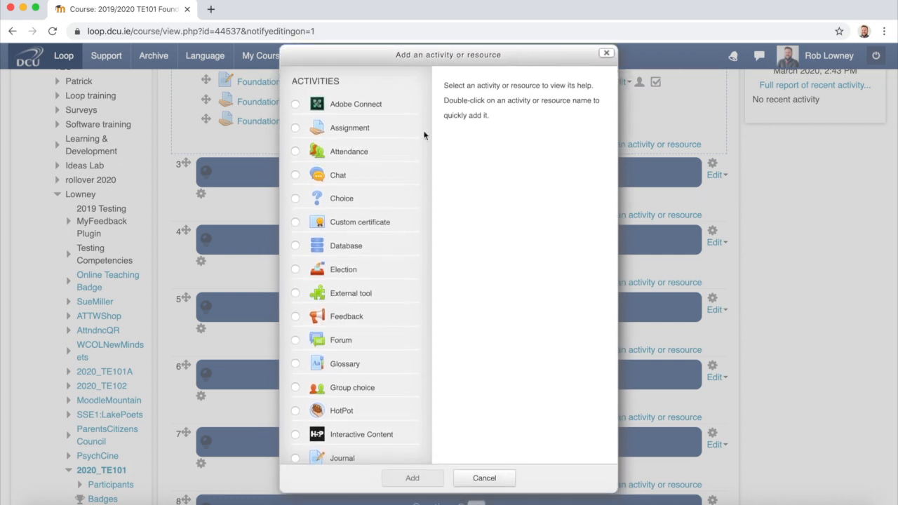
pyautogui.scroll(-3)
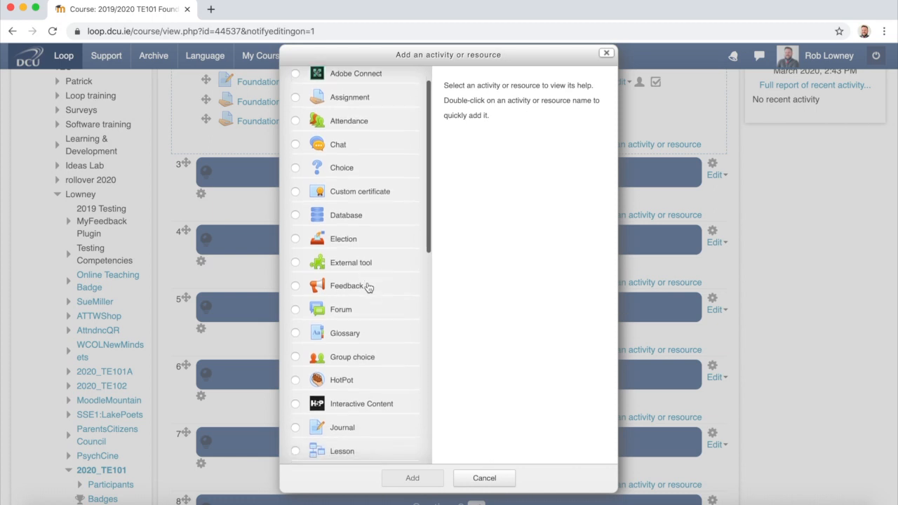
pyautogui.scroll(-3)
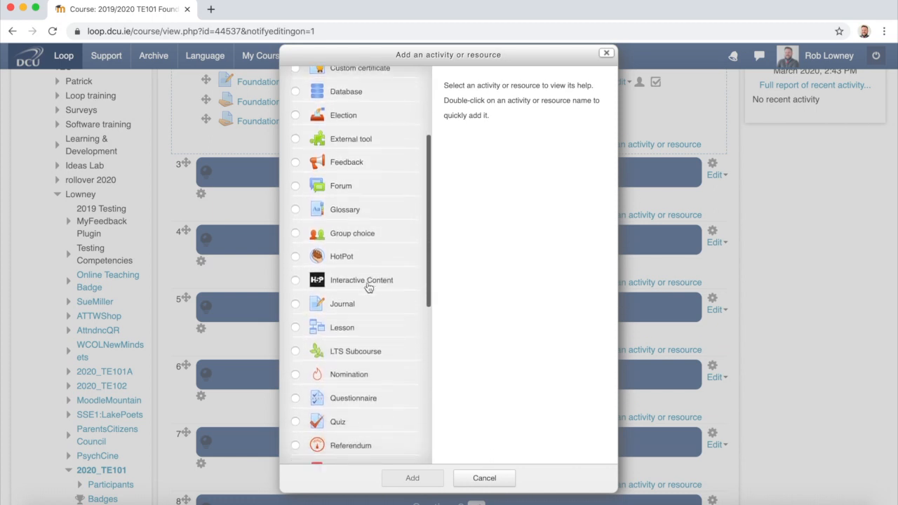
pyautogui.scroll(-3)
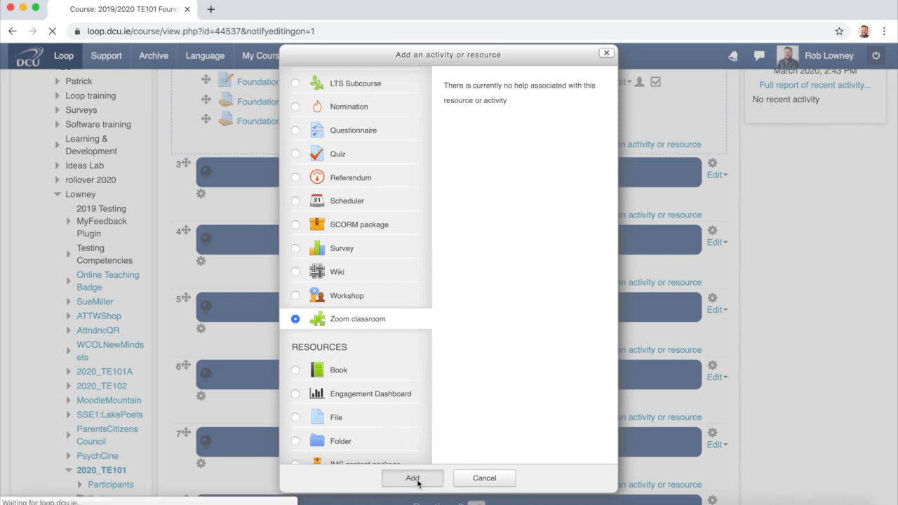
# Add the Zoom classroom activity and name it 'Te101 Online Lectures'.
pyautogui.click(412, 478)
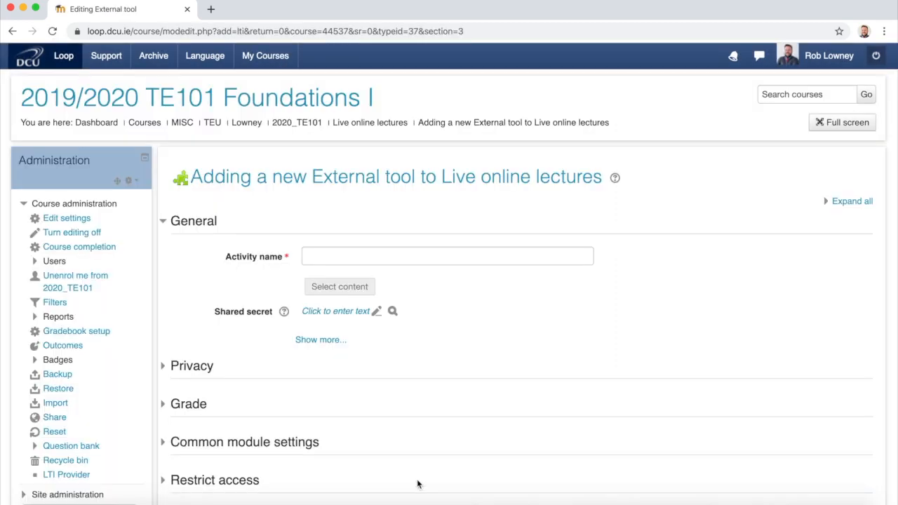
pyautogui.moveTo(376, 343)
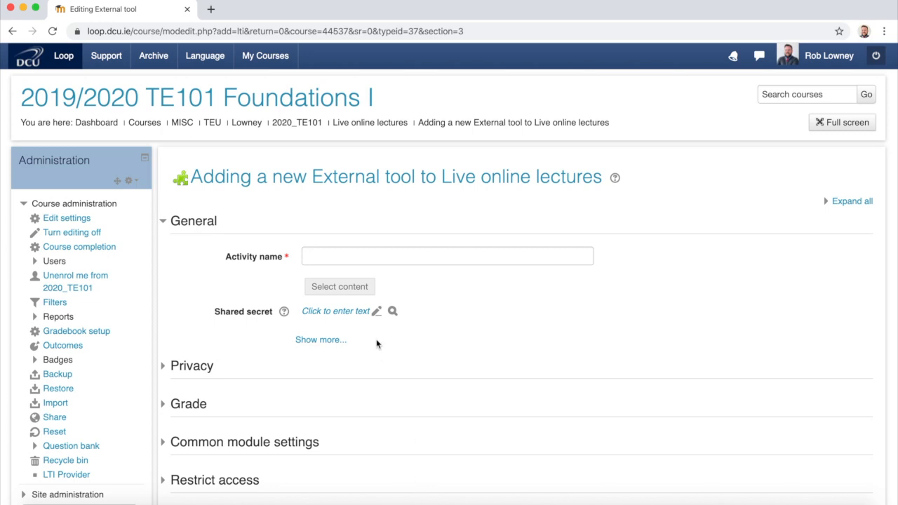
pyautogui.click(447, 256)
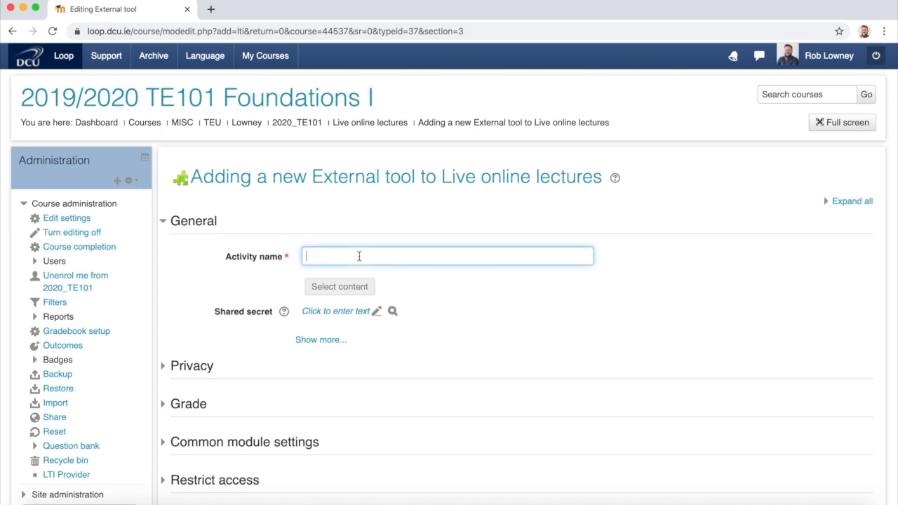
pyautogui.write('Te')
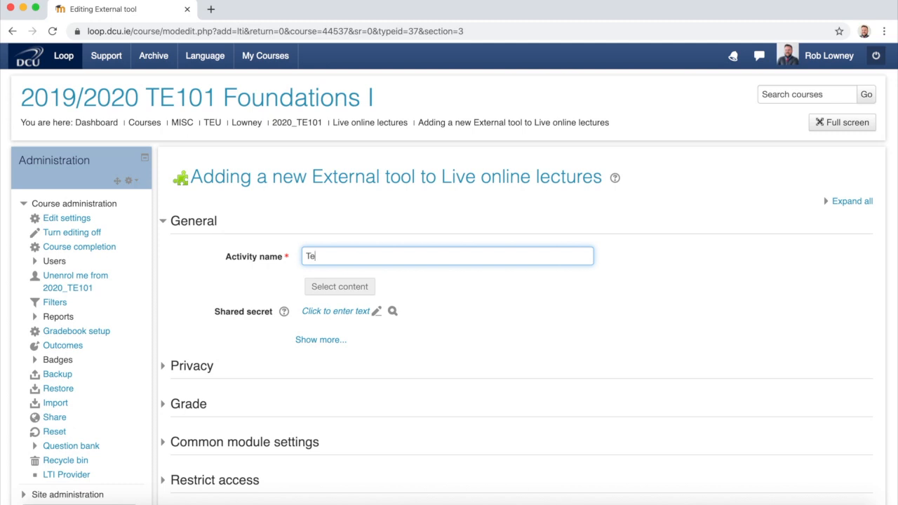
pyautogui.write('101')
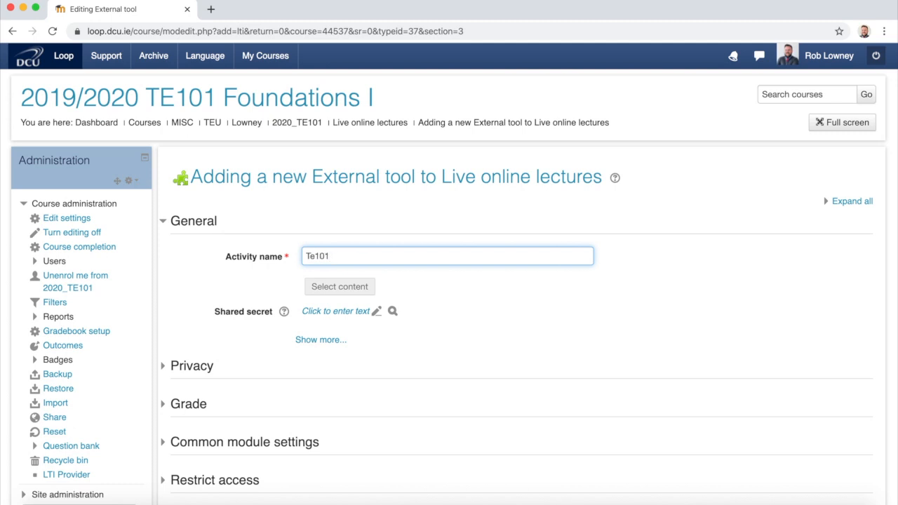
pyautogui.write('Online')
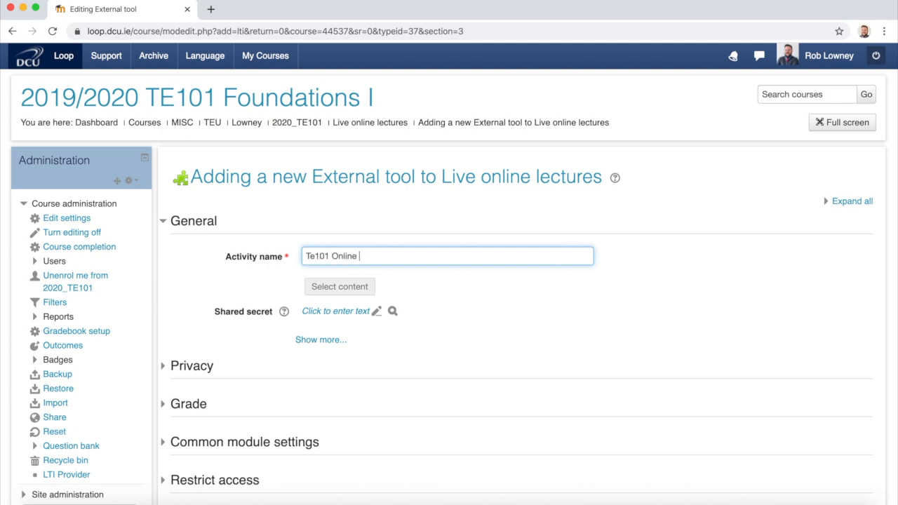
pyautogui.write('Lectures')
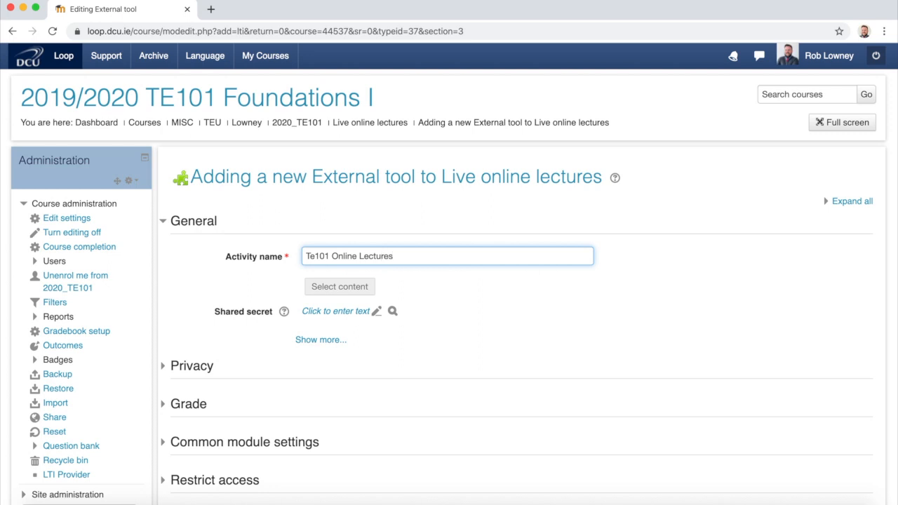
# Save the new Zoom activity and display its page.
pyautogui.scroll(-3)
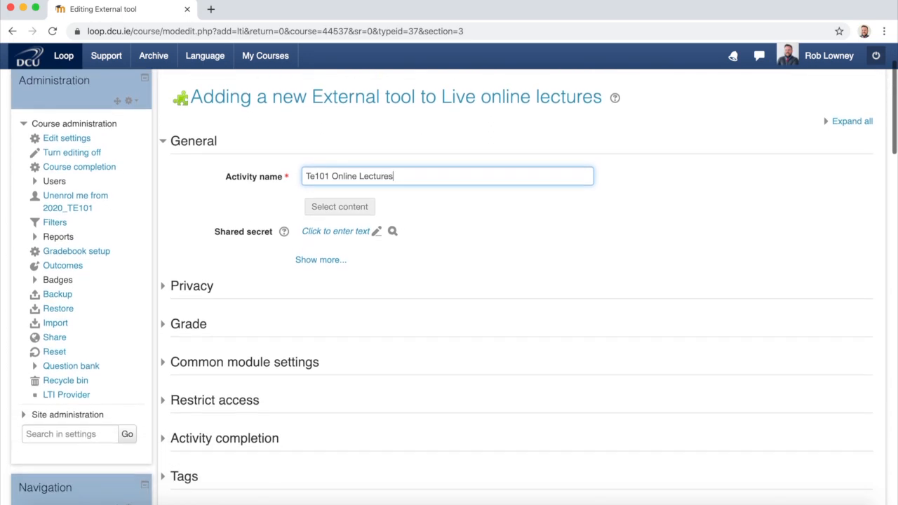
pyautogui.scroll(-3)
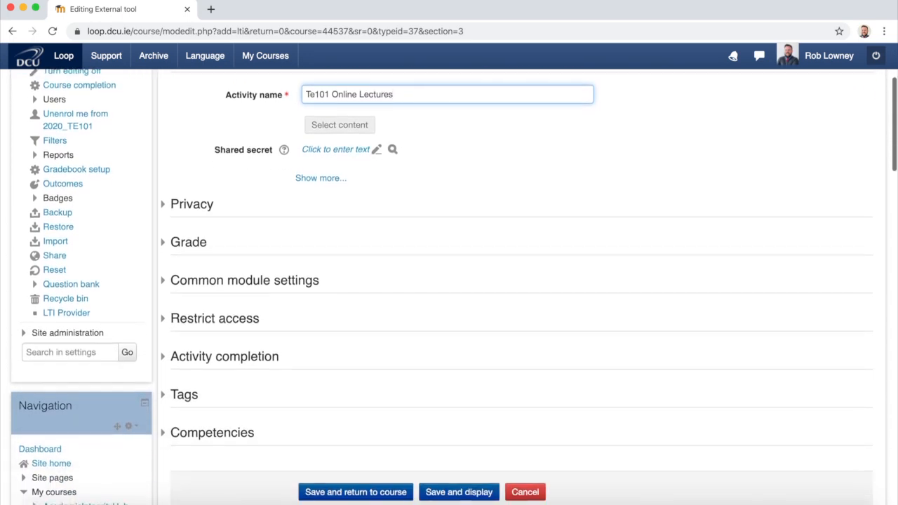
pyautogui.scroll(-3)
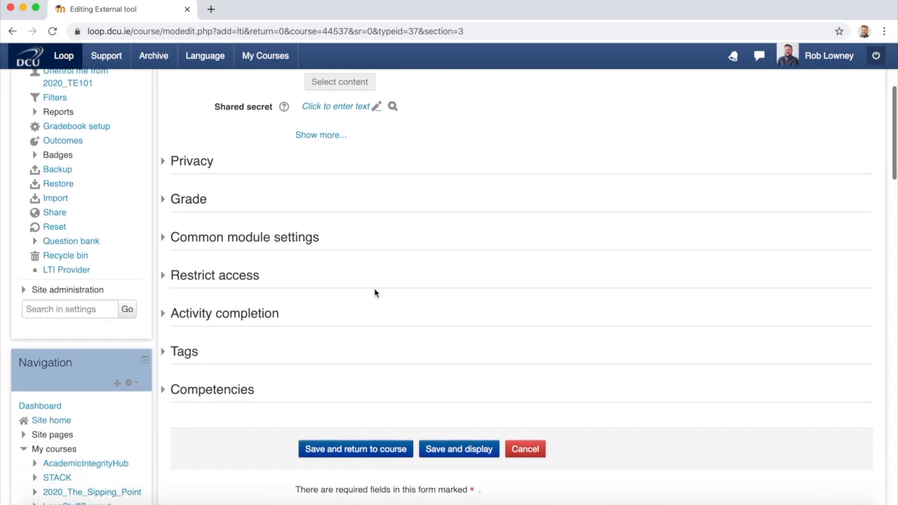
pyautogui.moveTo(459, 449)
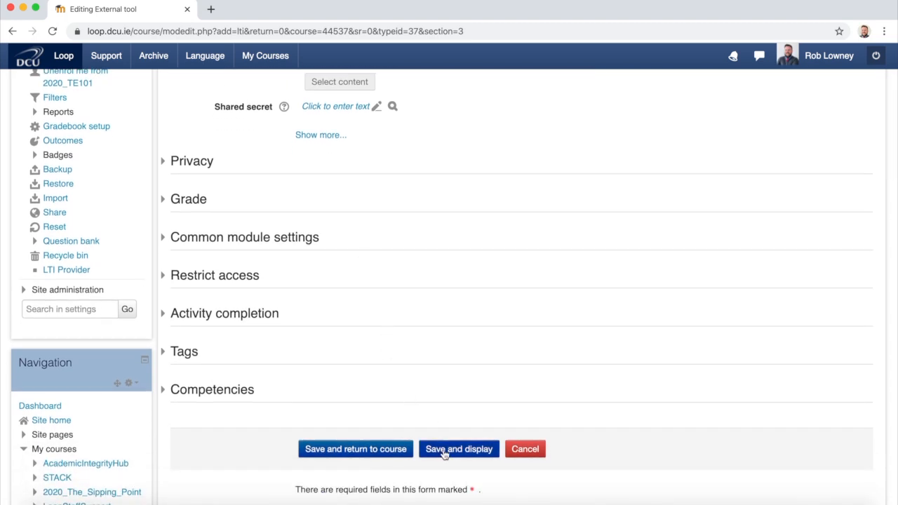
pyautogui.click(458, 449)
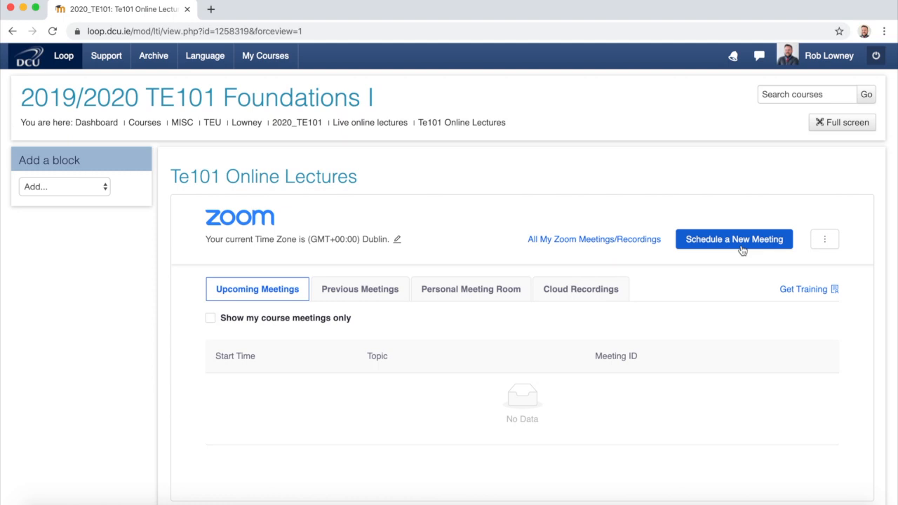
# Schedule Lecture 08 for 03/19/2020 at 12:00 PM with description 'Lorem ipsum'.
pyautogui.click(734, 239)
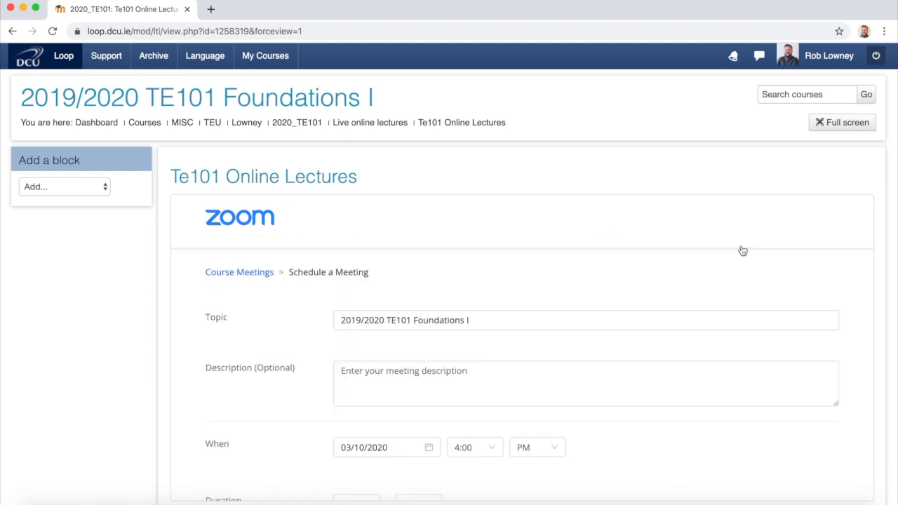
pyautogui.scroll(-3)
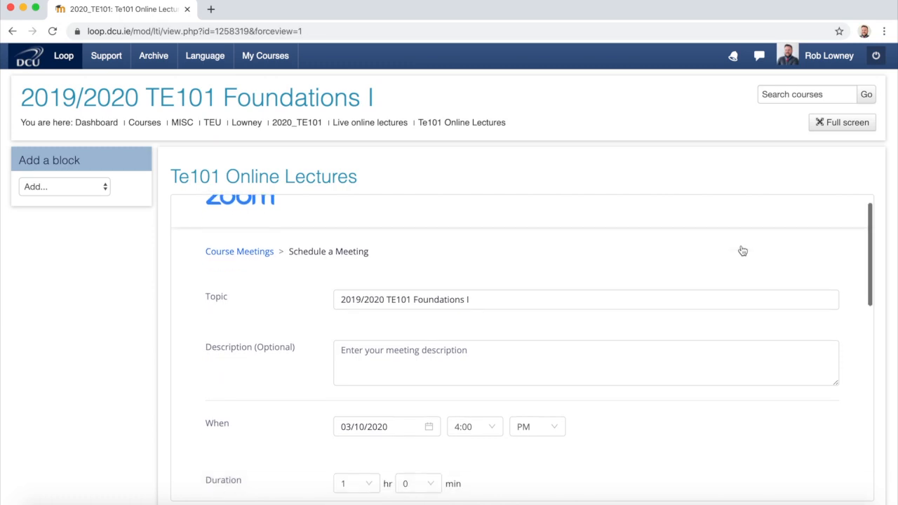
pyautogui.scroll(3)
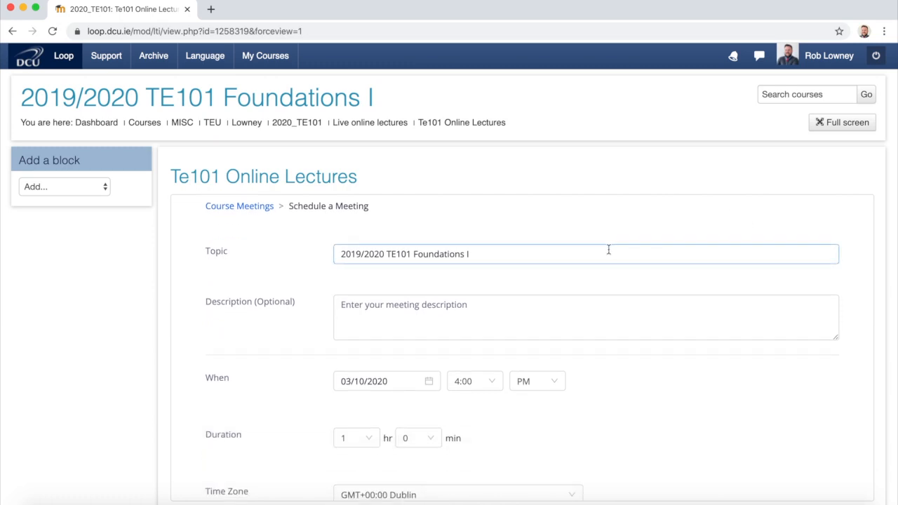
pyautogui.click(586, 254)
pyautogui.write(' - Lecture 08')
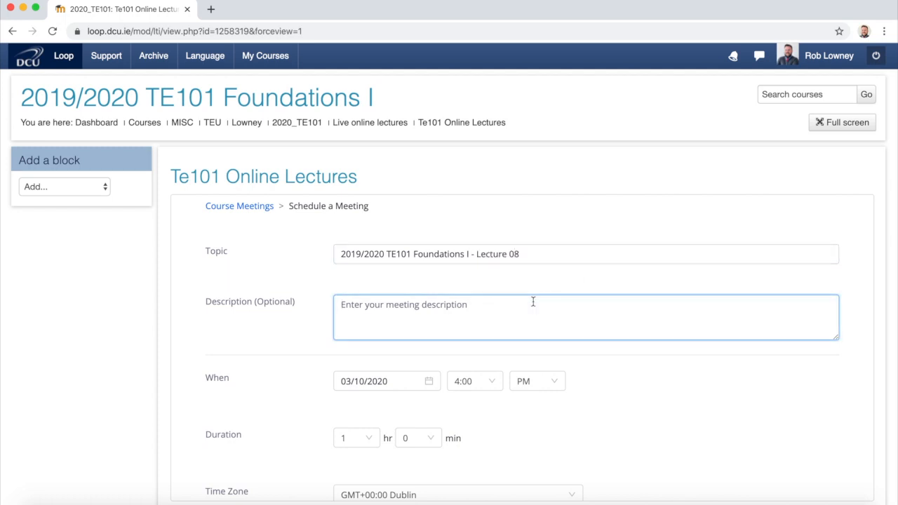
pyautogui.scroll(-3)
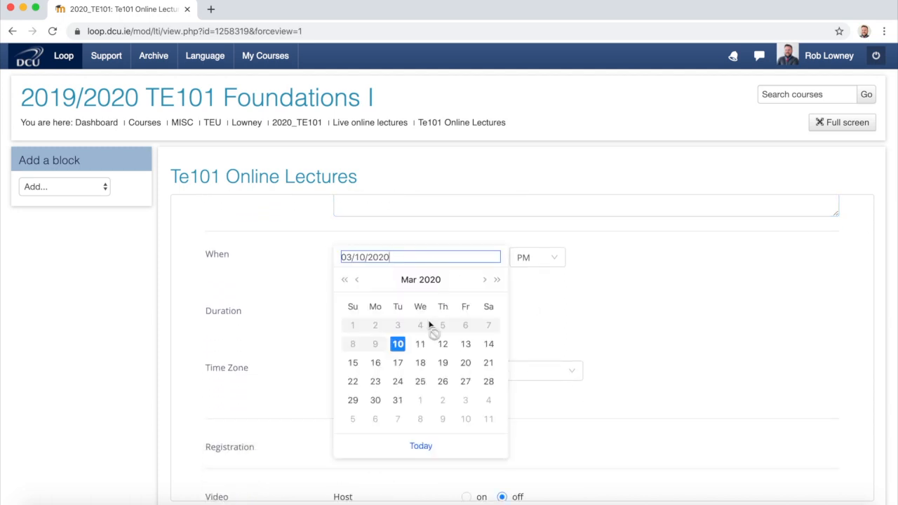
pyautogui.moveTo(443, 362)
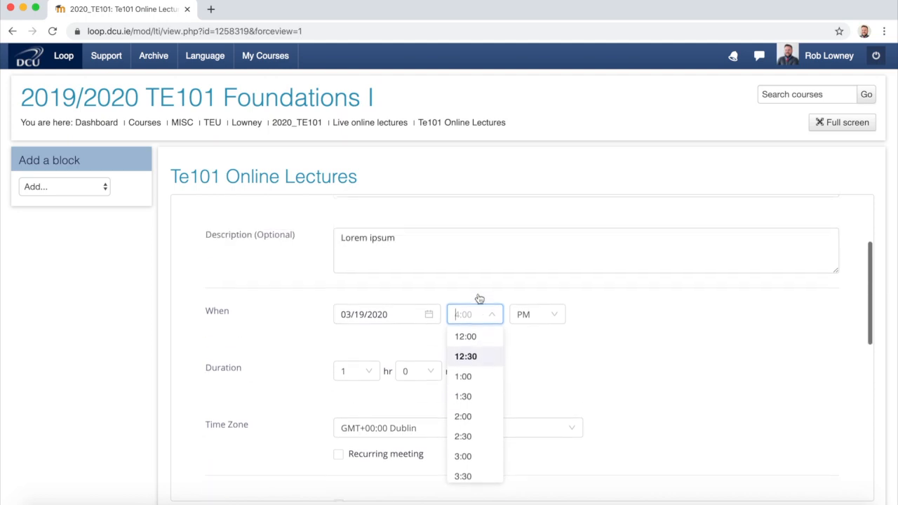
pyautogui.click(466, 336)
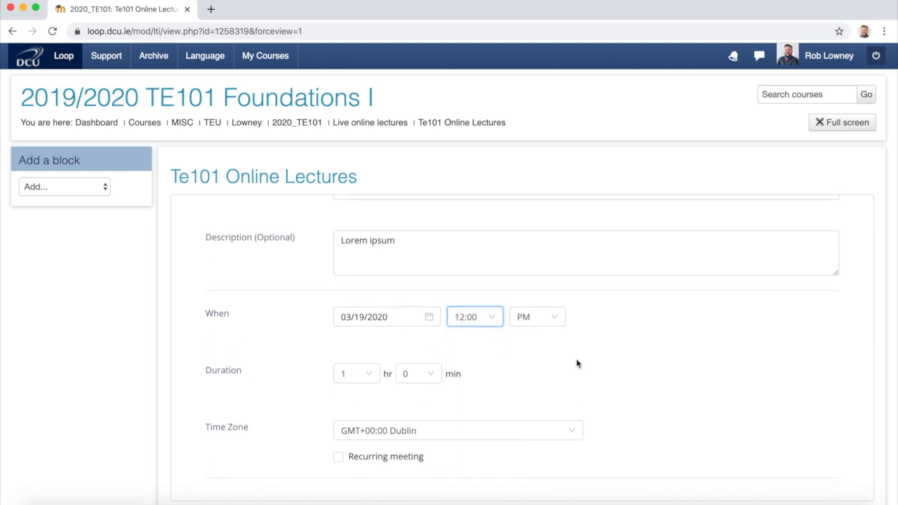
pyautogui.scroll(-3)
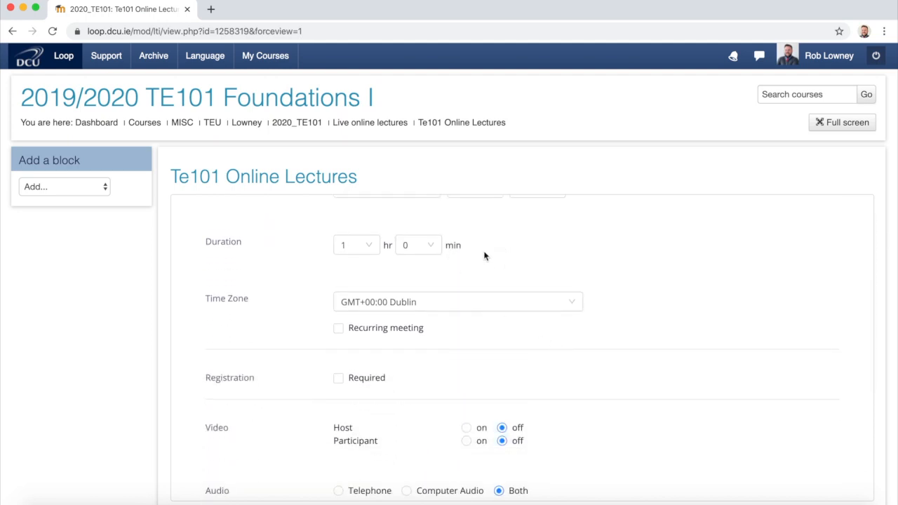
# Set Host video to on, leaving participant video off.
pyautogui.scroll(-3)
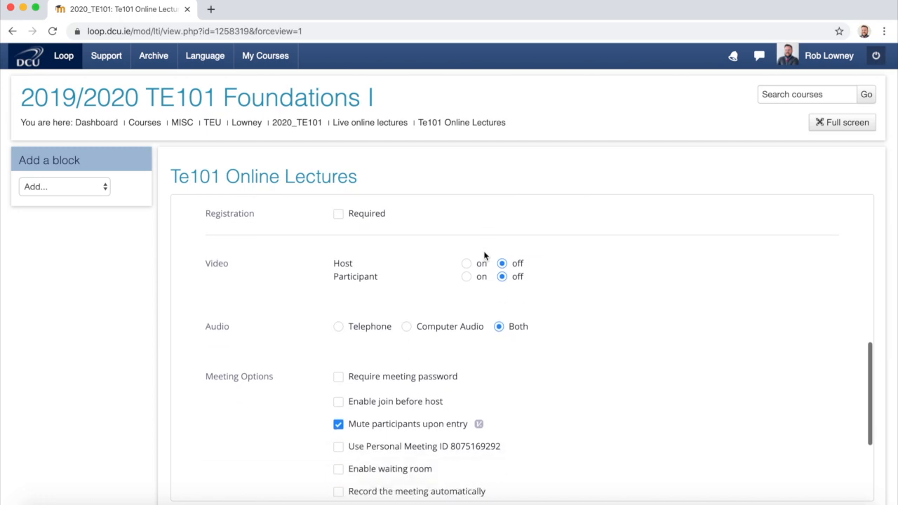
pyautogui.scroll(3)
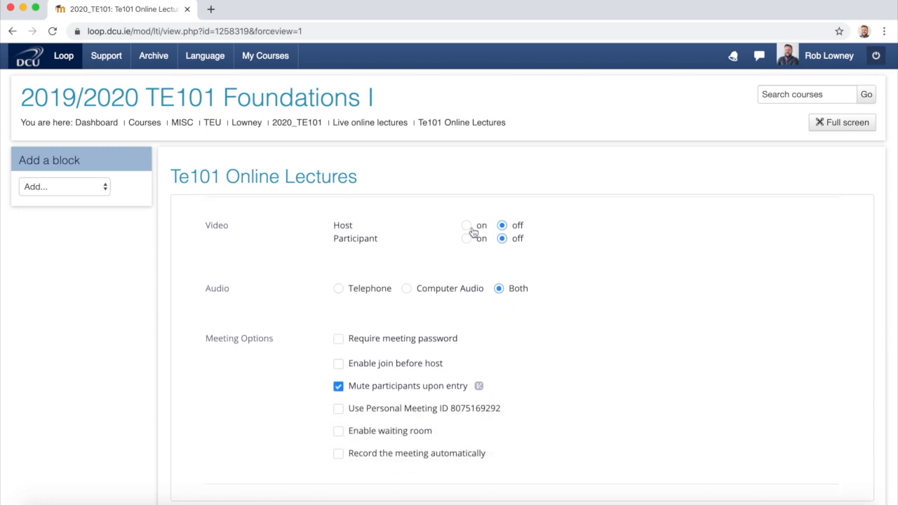
pyautogui.click(467, 226)
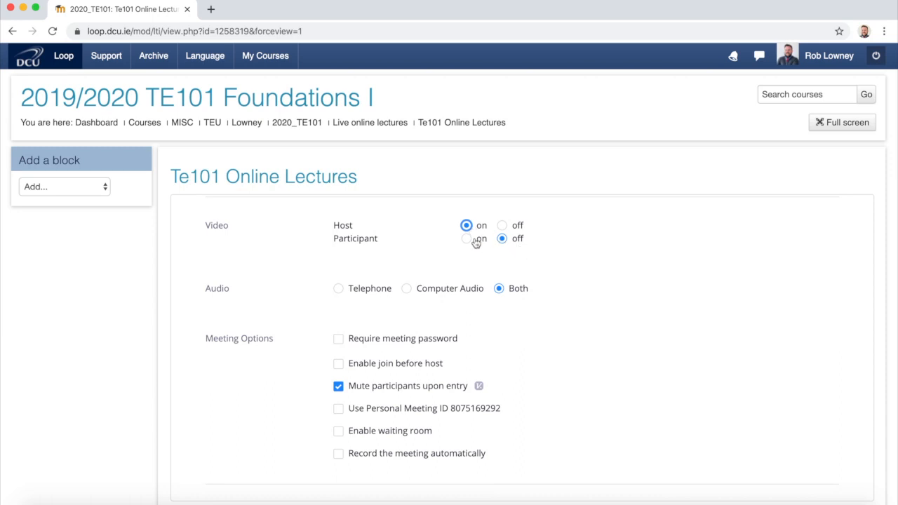
pyautogui.moveTo(454, 240)
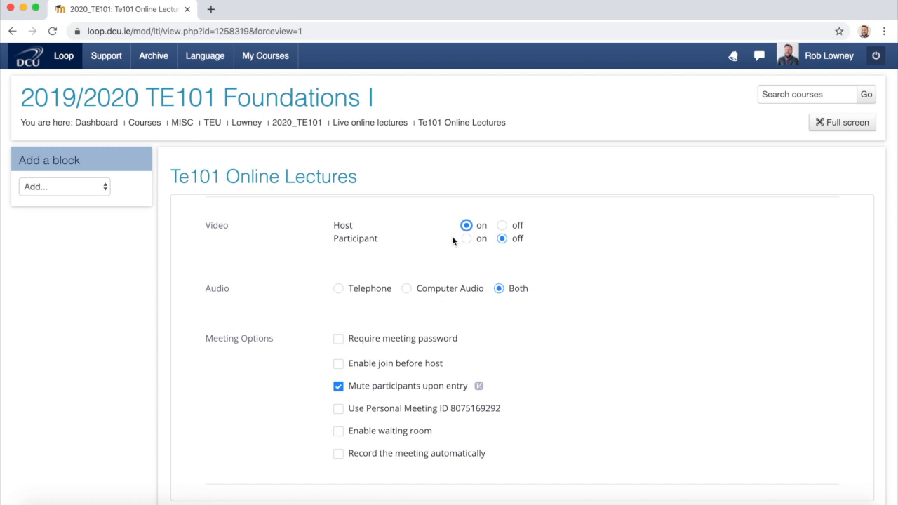
pyautogui.moveTo(465, 365)
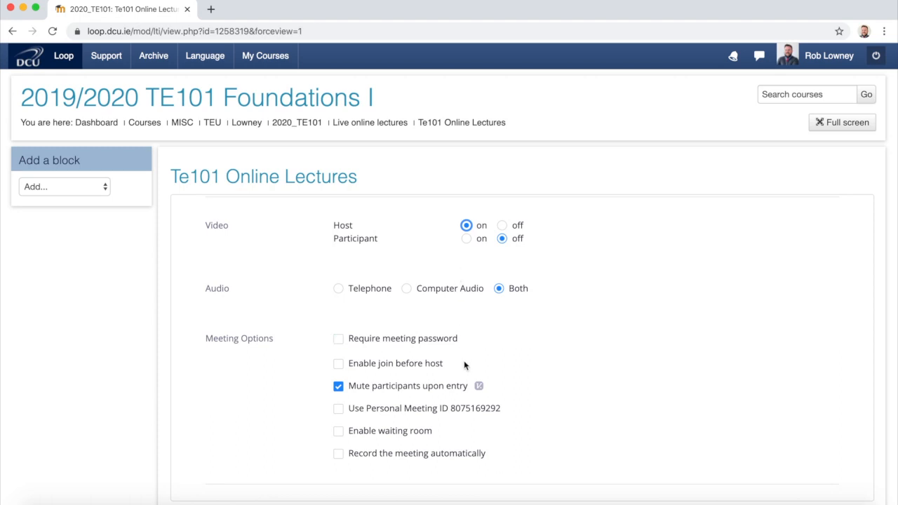
pyautogui.scroll(-3)
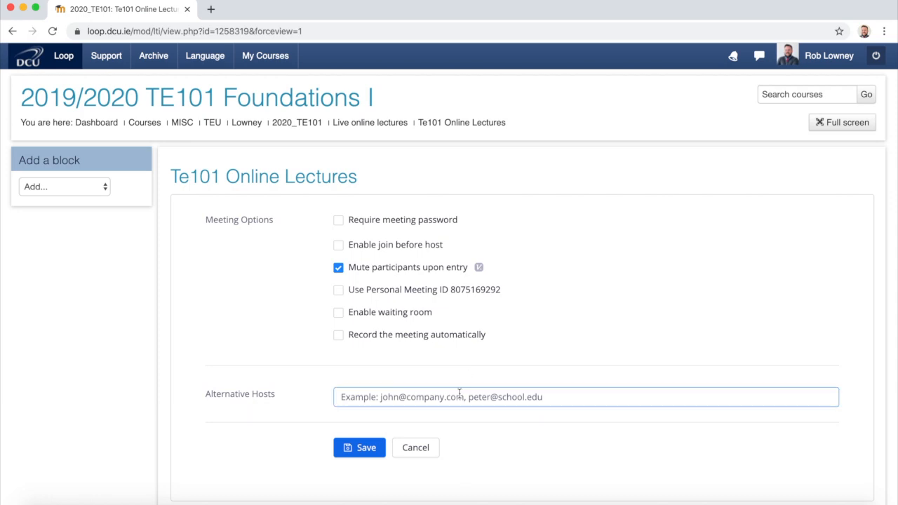
# Save the Lecture 08 meeting to show its details page.
pyautogui.click(586, 396)
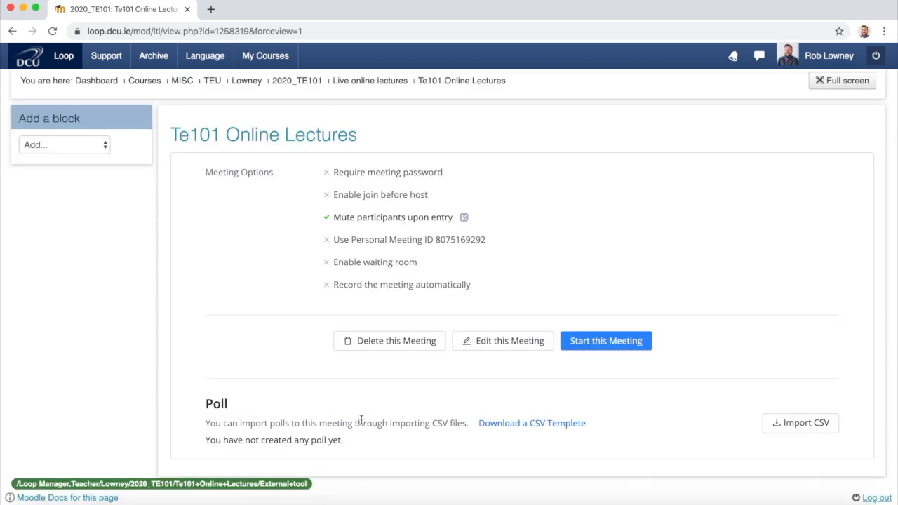
pyautogui.scroll(3)
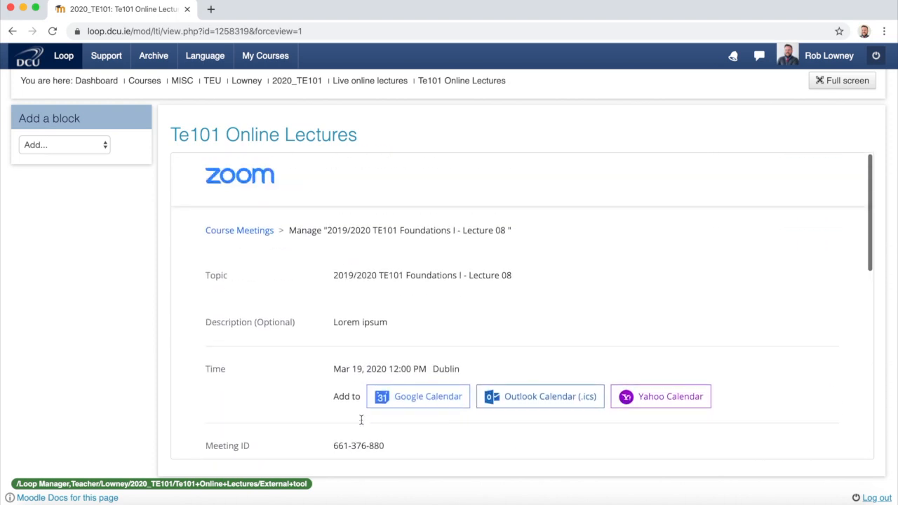
pyautogui.scroll(3)
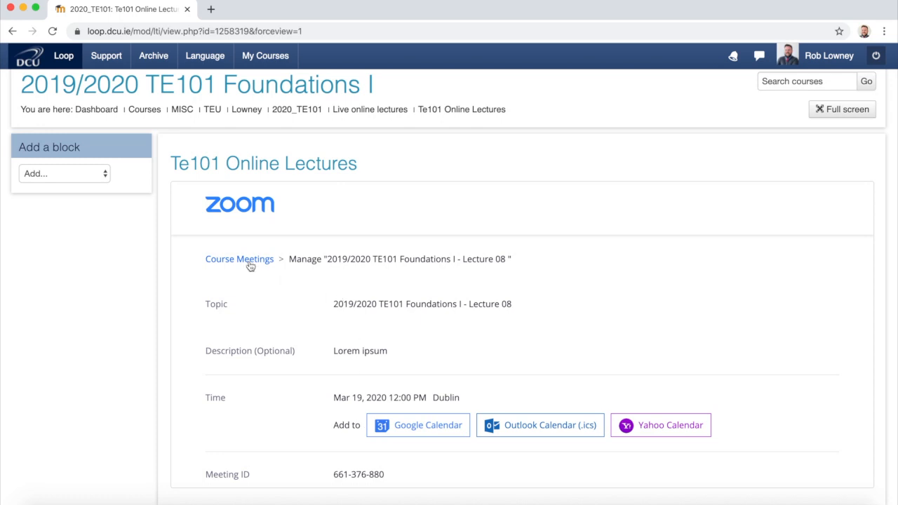
# Return to Course Meetings, where Lecture 08 is listed for Thu, Mar 19, 12:00 PM.
pyautogui.click(239, 258)
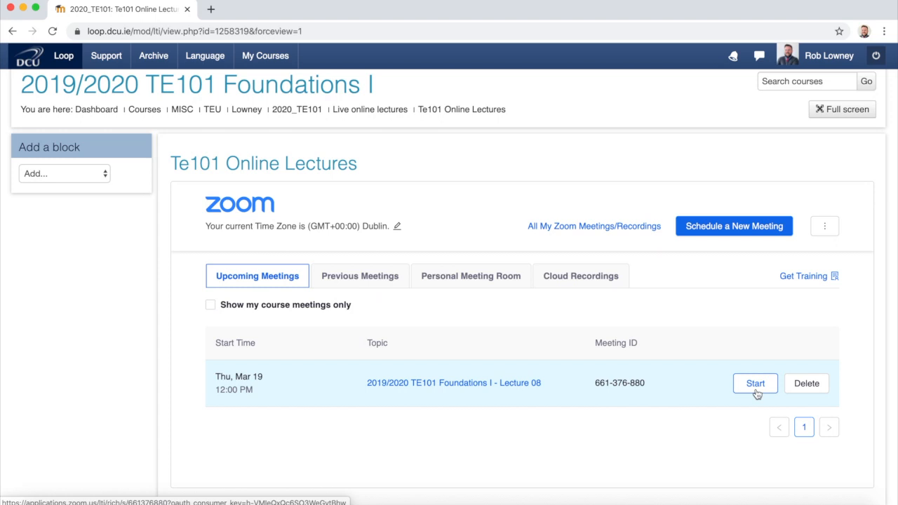
pyautogui.moveTo(755, 288)
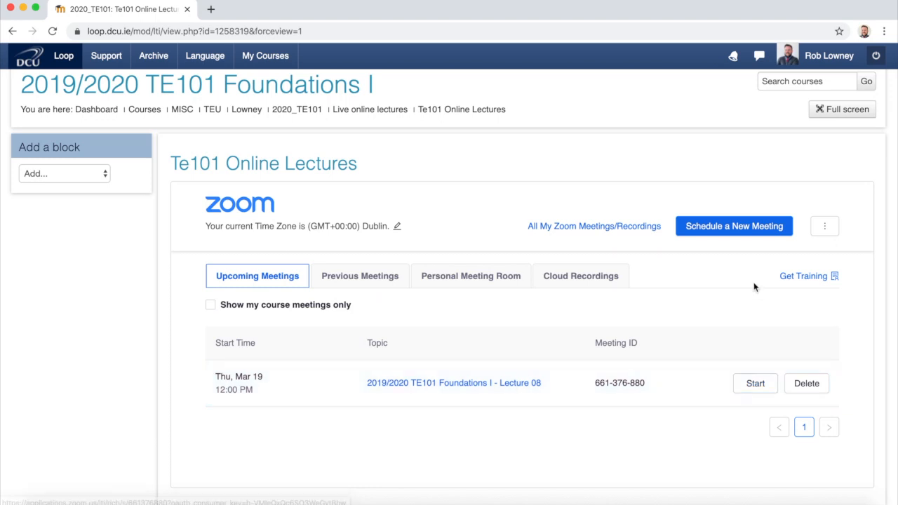
pyautogui.moveTo(734, 226)
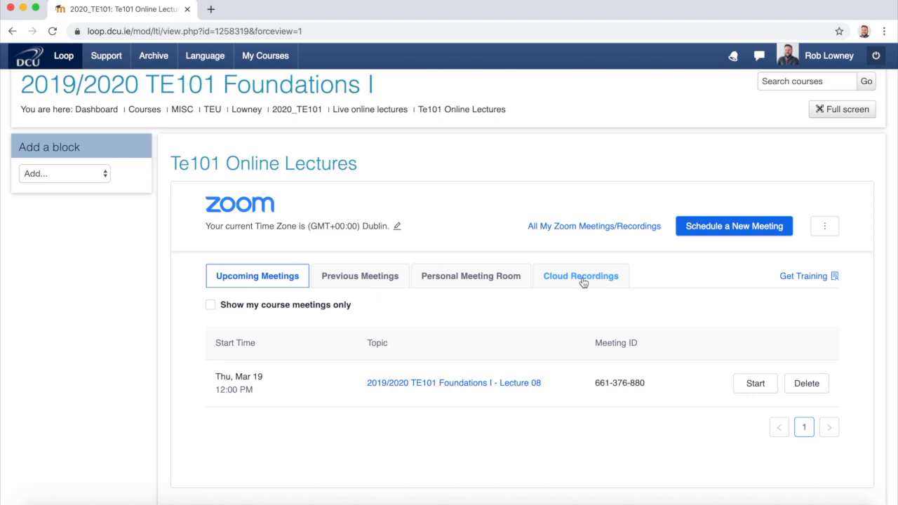
# Open the Cloud Recordings tab, showing no recordings on or before 03/10/2020.
pyautogui.click(581, 276)
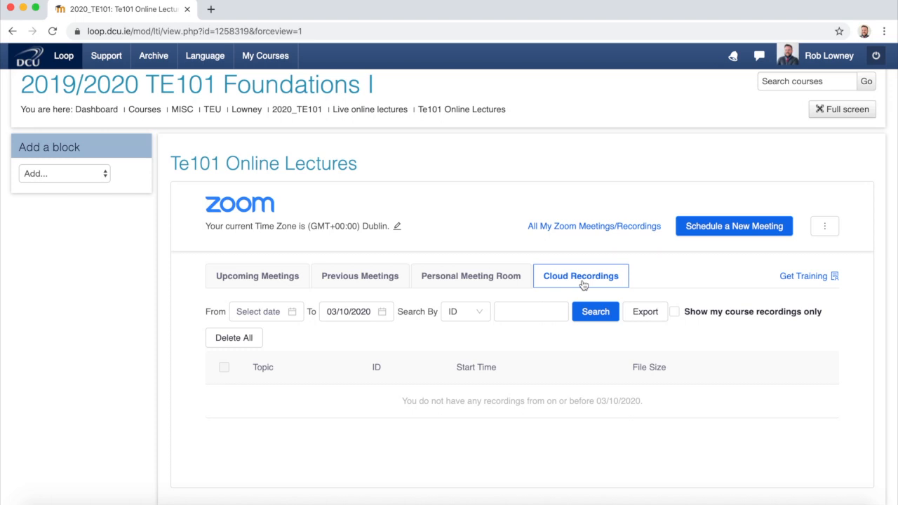
pyautogui.moveTo(404, 195)
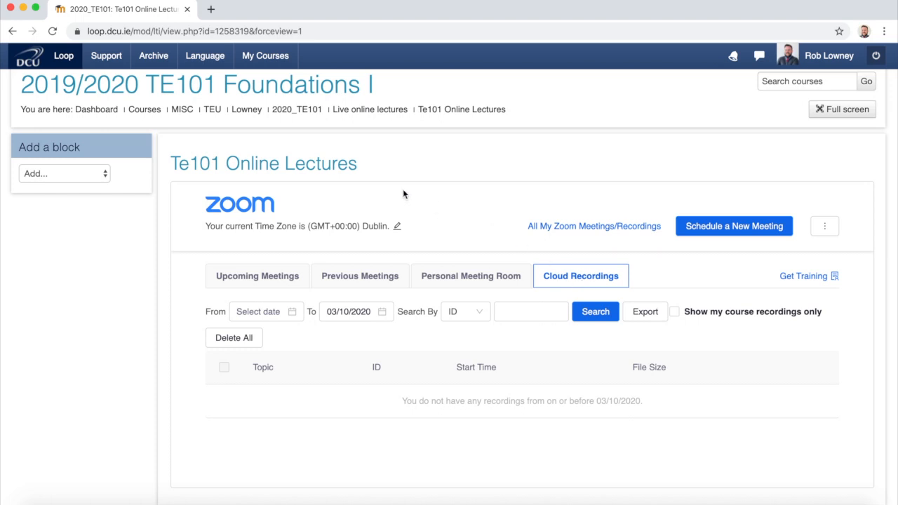
pyautogui.moveTo(295, 123)
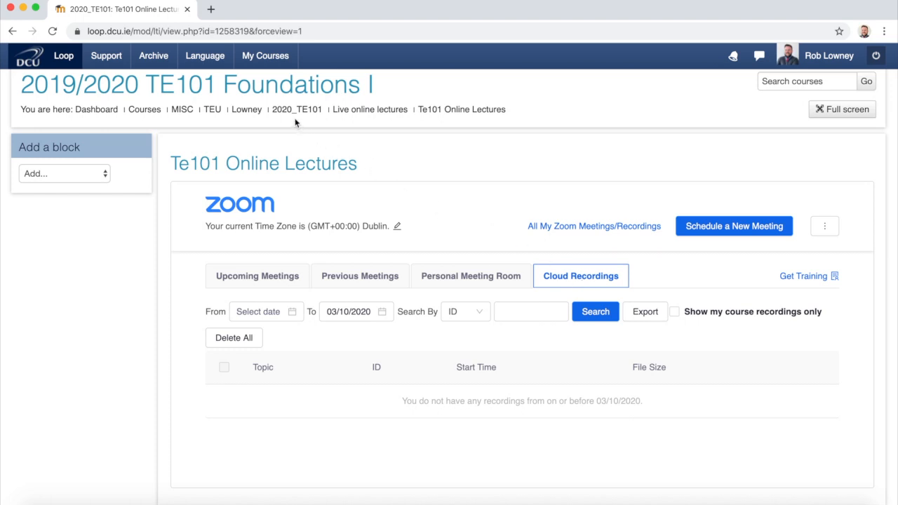
pyautogui.moveTo(296, 109)
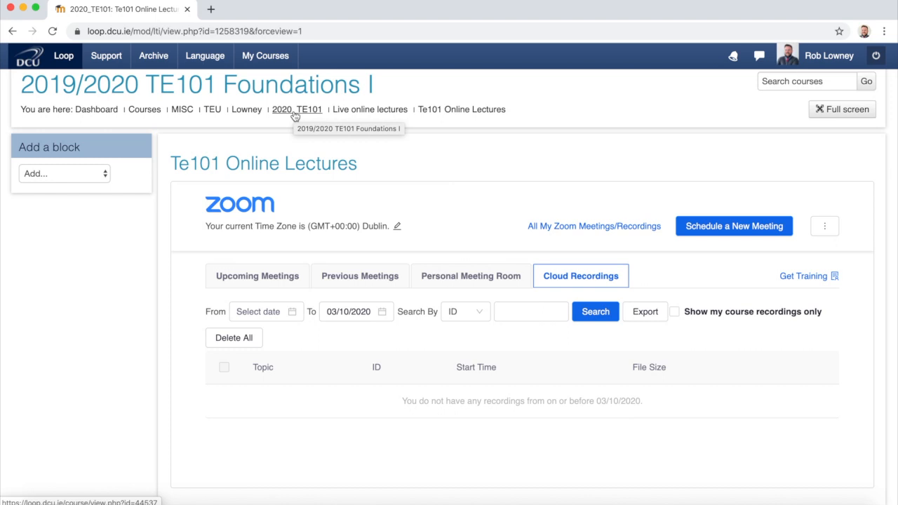
# Return to the TE101 course page and reopen Te101 Online Lectures under Live online lectures.
pyautogui.click(297, 108)
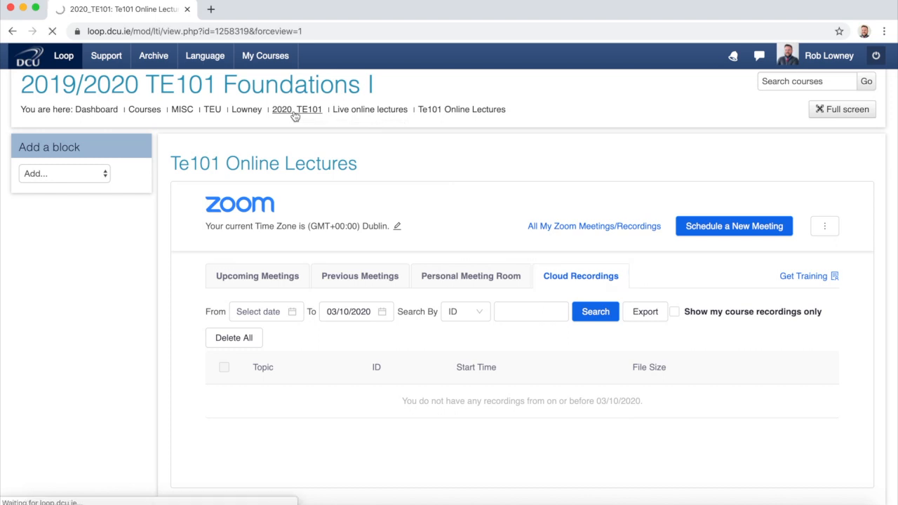
pyautogui.click(297, 109)
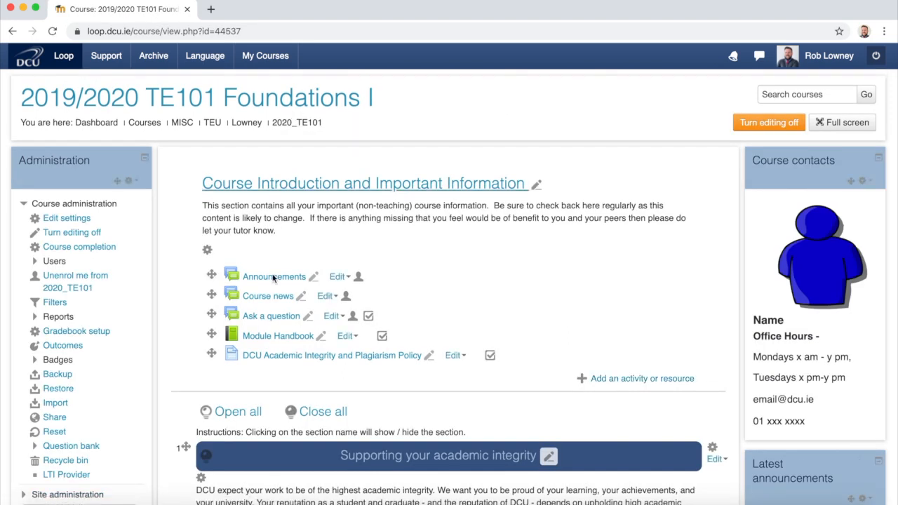
pyautogui.scroll(-3)
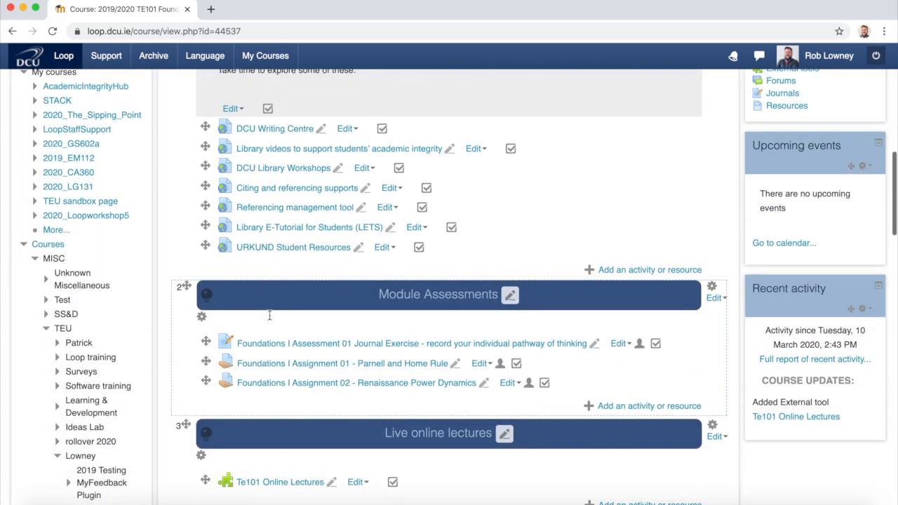
pyautogui.scroll(-3)
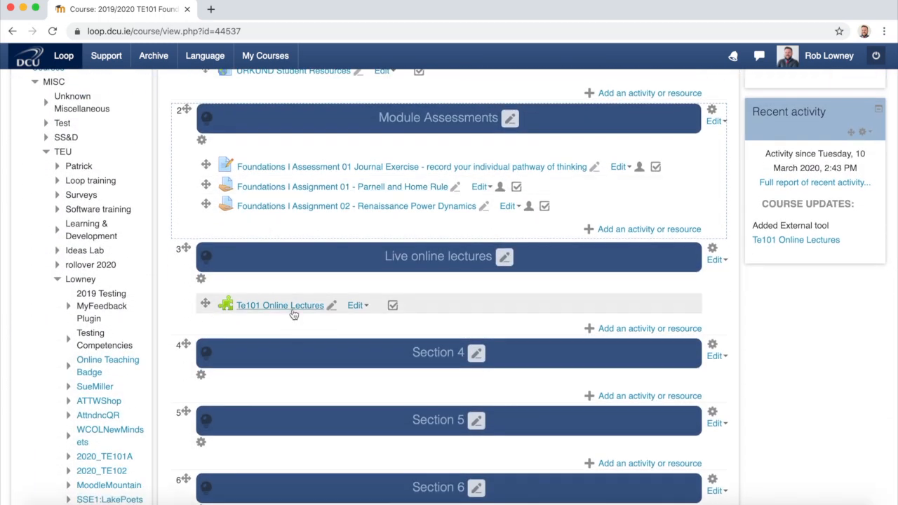
pyautogui.moveTo(279, 306)
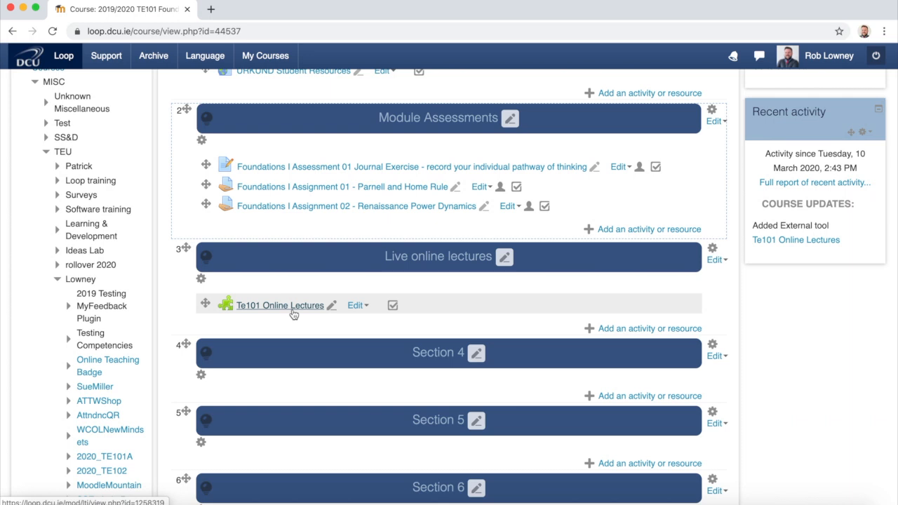
pyautogui.click(280, 305)
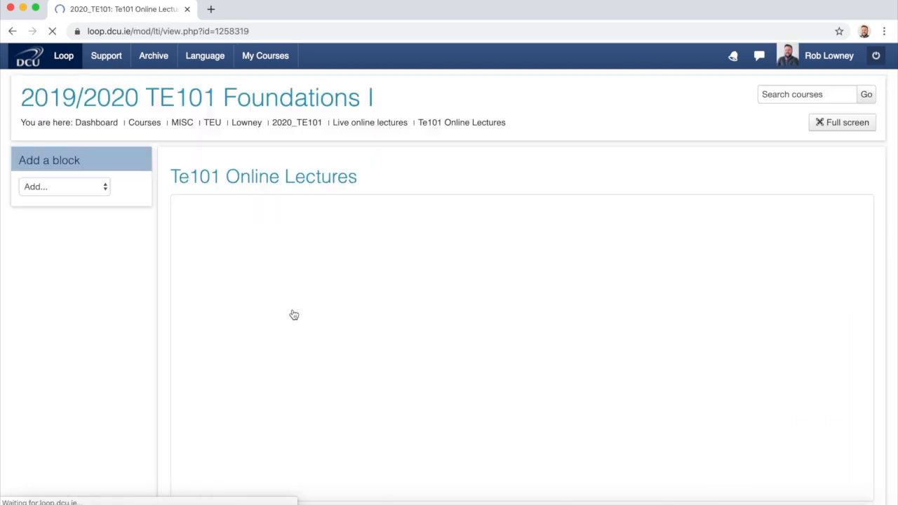